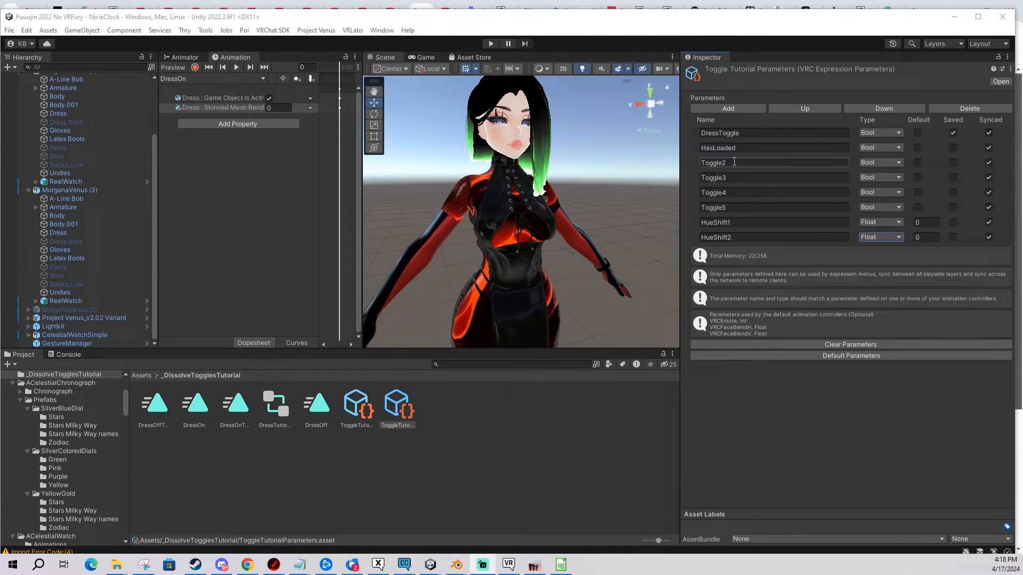
Rename Toggle2–5 to Toggles/Toggle2–5 and HueShift1–2 to HueShifts/HueShift1–2 in the expression parameters
{"action": "double_click", "coordinate": [730, 162]}
{"action": "type", "text": "Toggles/"}
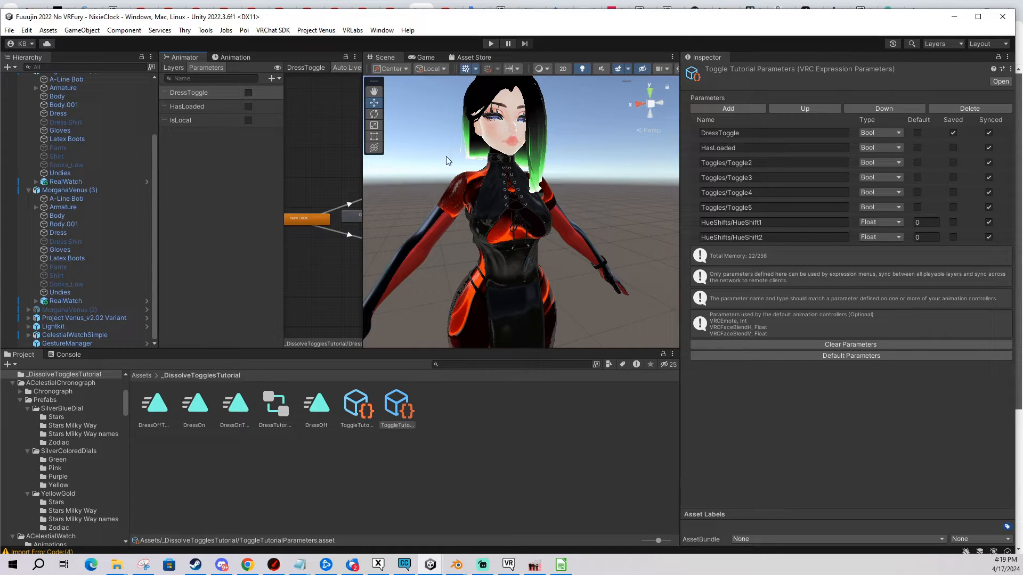
Add bool parameters Toggles/Toggle2–5 and the first float HueShifts/HueShift1 to the FX controller
{"action": "left_click", "coordinate": [271, 77]}
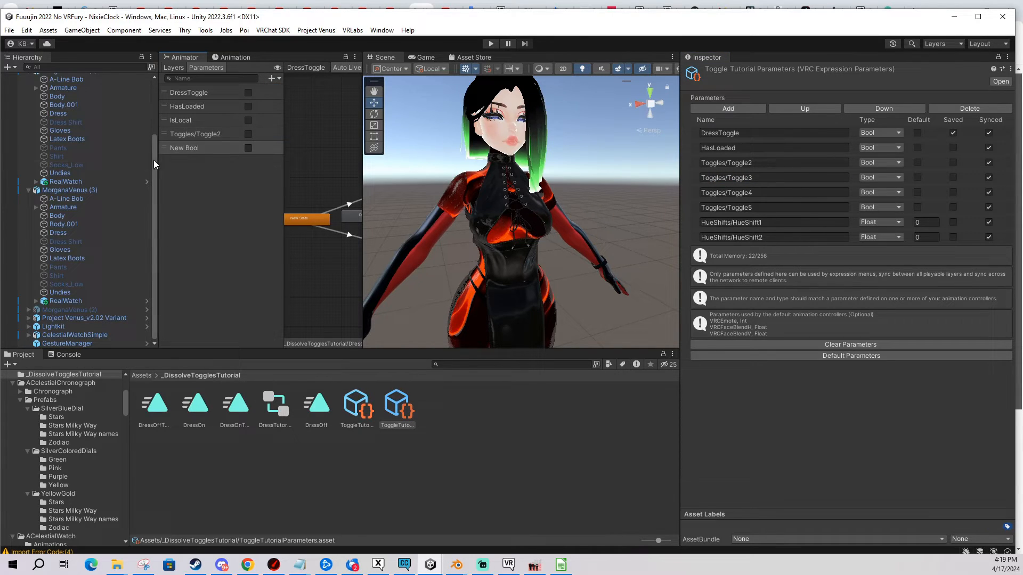
{"action": "type", "text": "Toggles/Toggle3"}
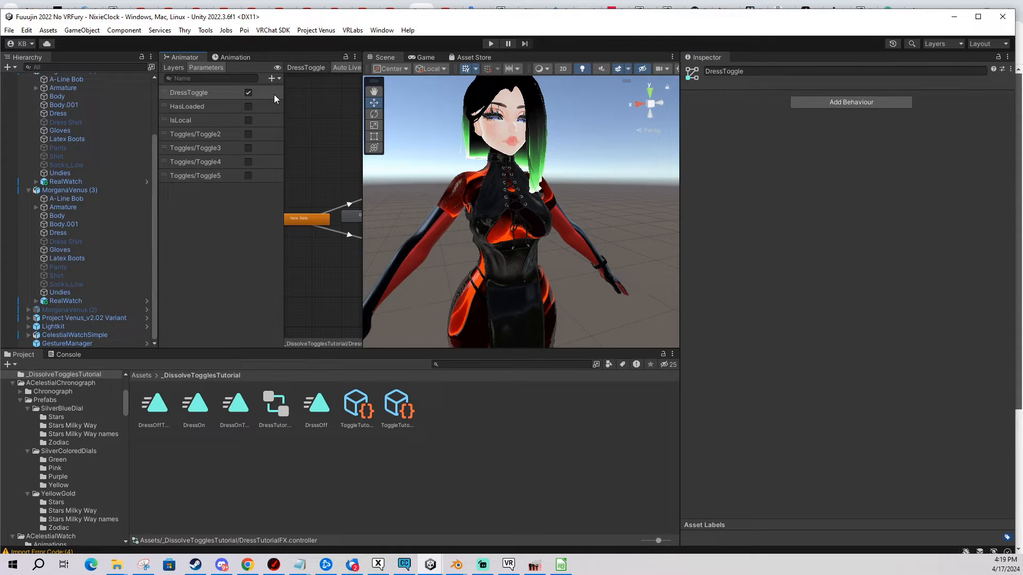
{"action": "type", "text": "HueShifts/HueShift1"}
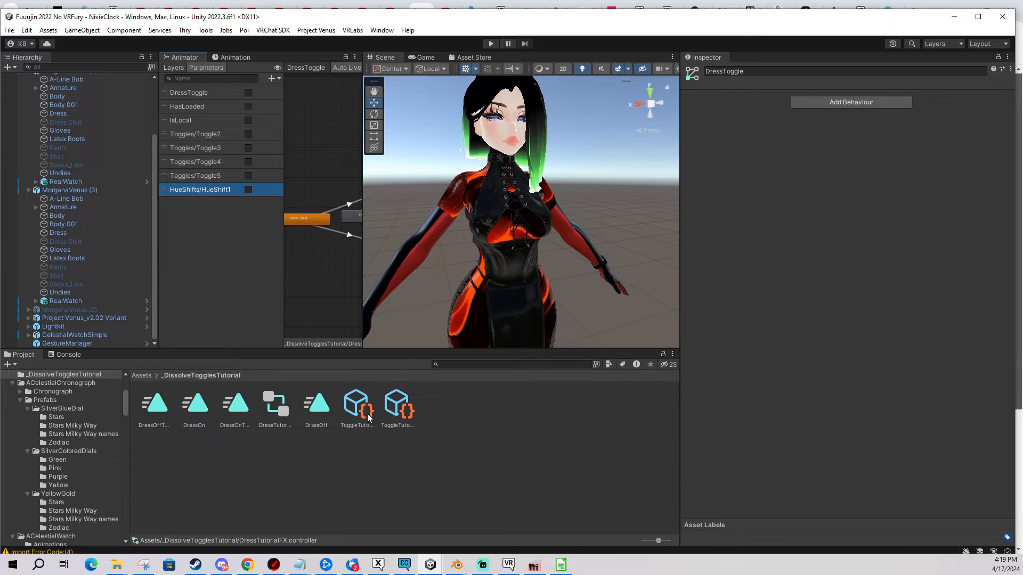
{"action": "left_click", "coordinate": [397, 405]}
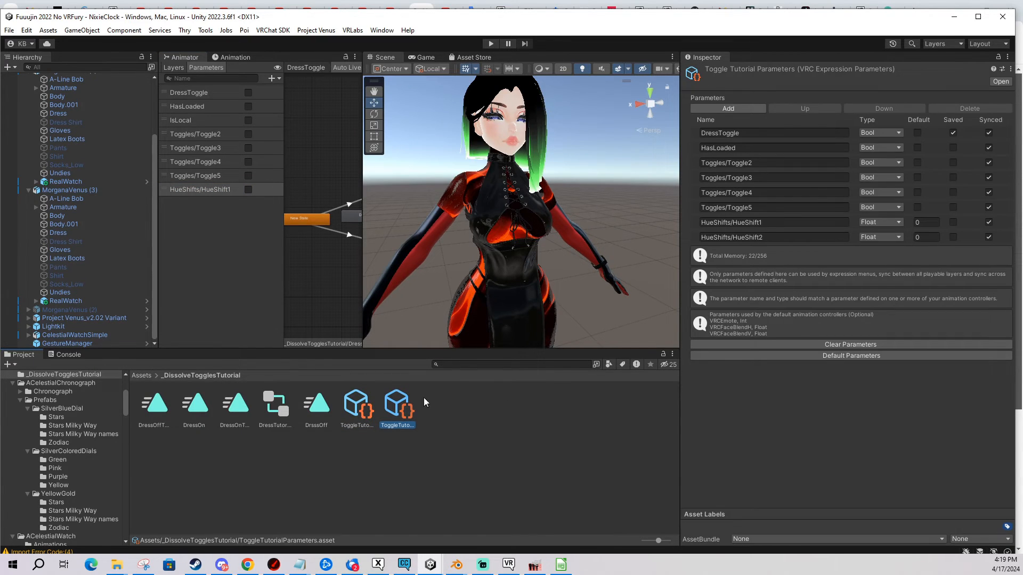
Add the remaining float parameters, completing HueShifts/HueShift1–2 to match the expression parameters
{"action": "left_click", "coordinate": [269, 78]}
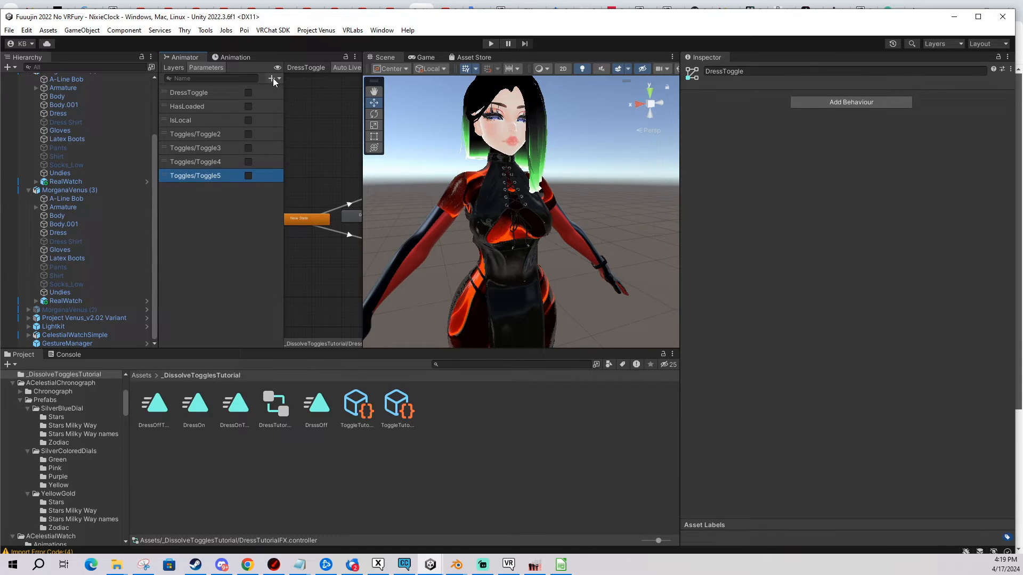
{"action": "left_click", "coordinate": [269, 78]}
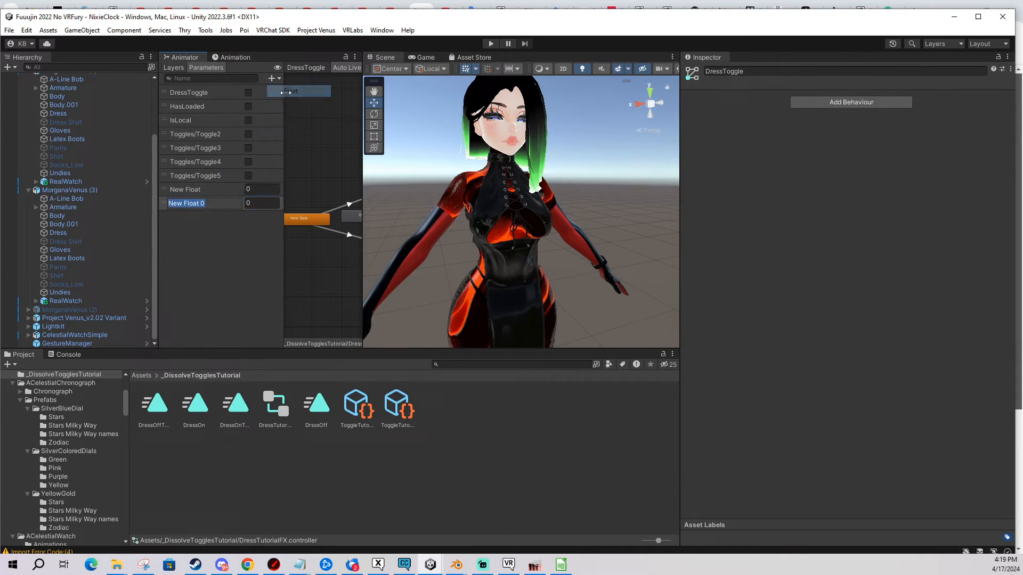
{"action": "left_click", "coordinate": [356, 404]}
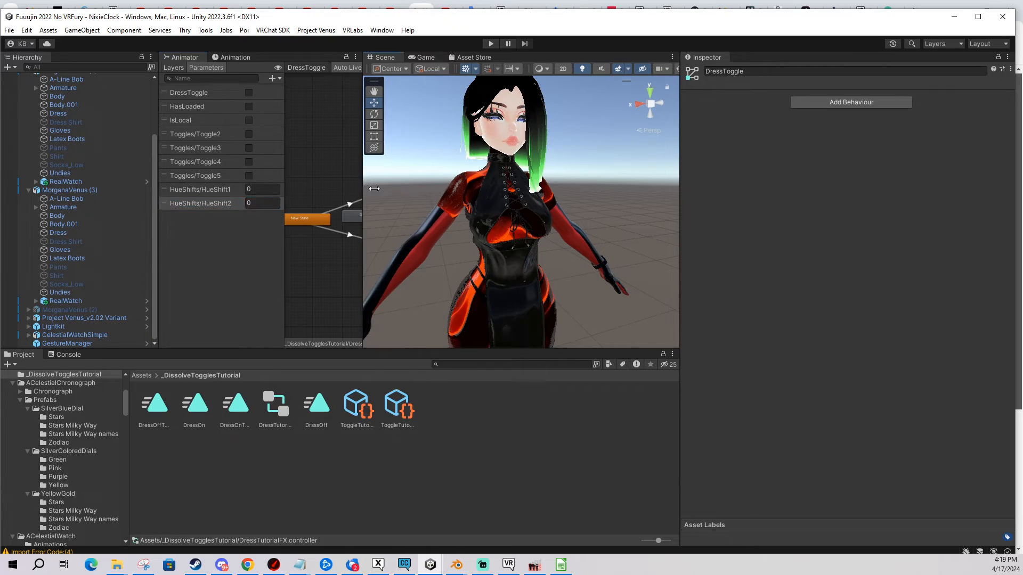
Select the New State -> DrssOff transition and show its condition parameter list grouped under Toggles and HueShifts
{"action": "left_click", "coordinate": [172, 67]}
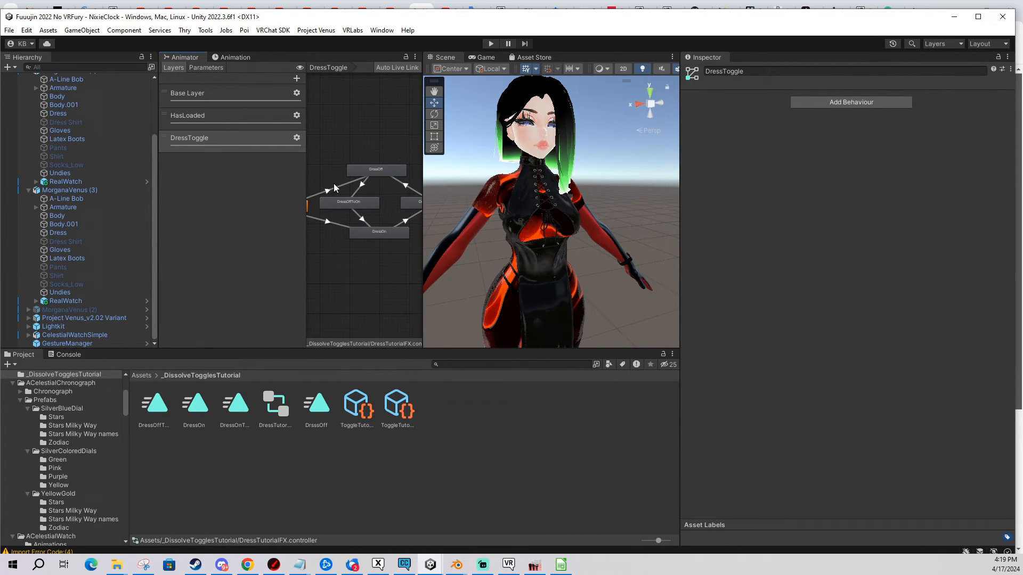
{"action": "left_click", "coordinate": [332, 185]}
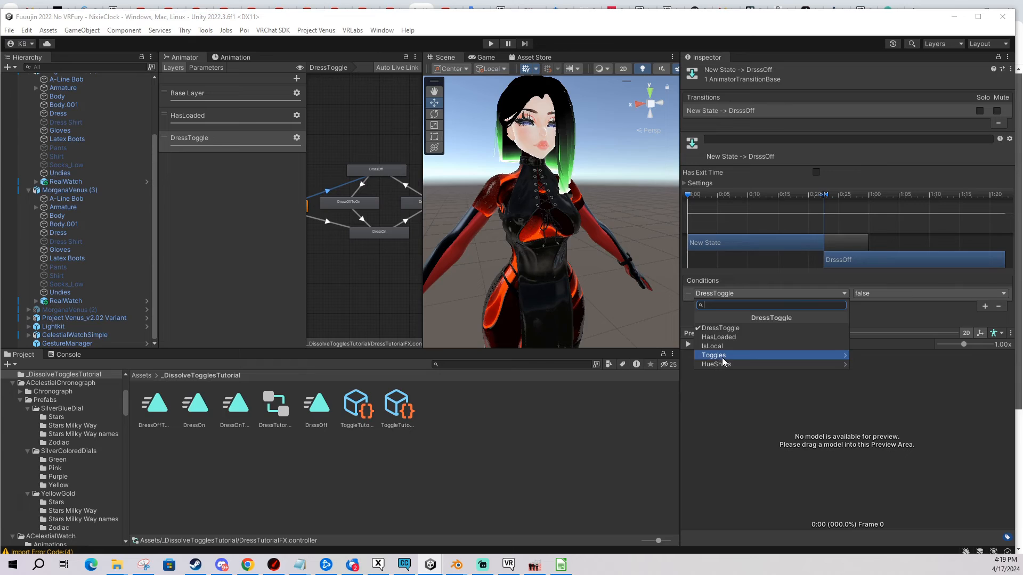
{"action": "mouse_move", "coordinate": [716, 364]}
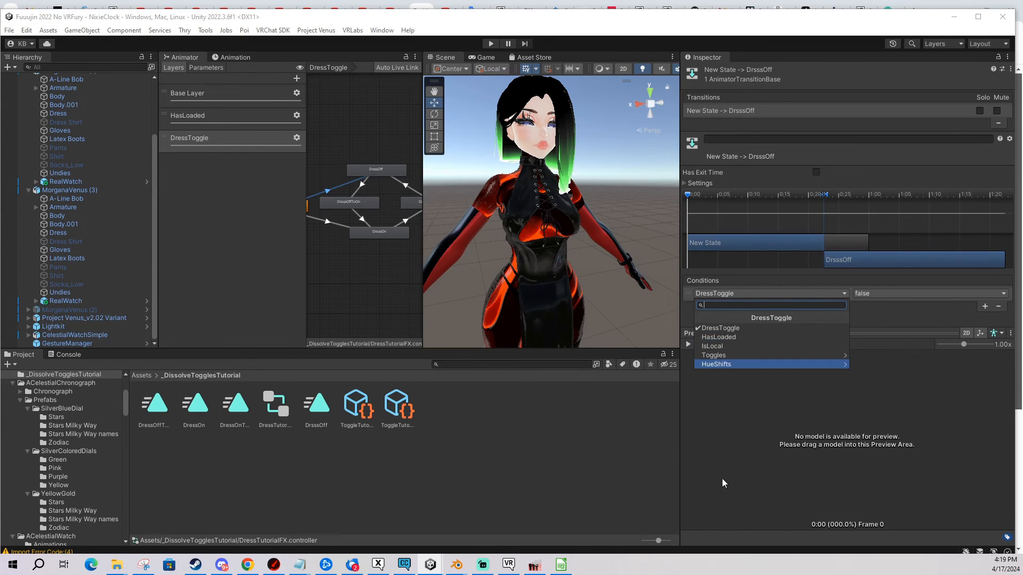
{"action": "left_click", "coordinate": [715, 364]}
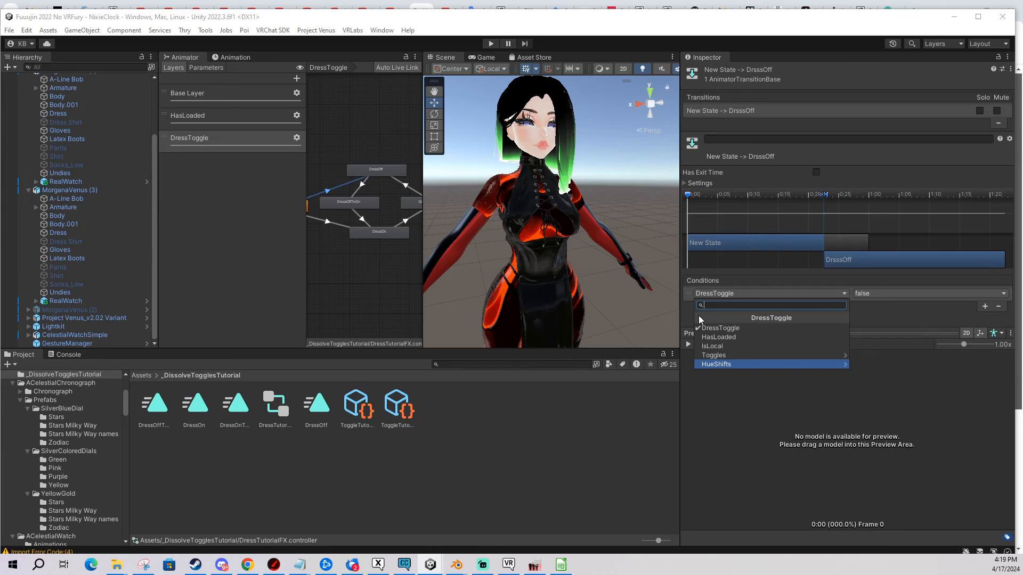
{"action": "mouse_move", "coordinate": [725, 354]}
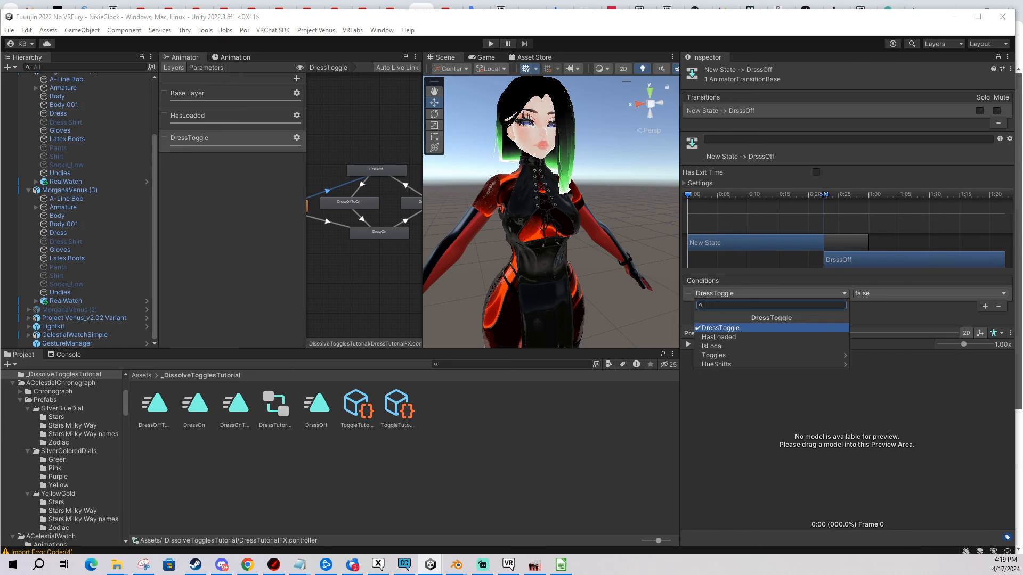
{"action": "mouse_move", "coordinate": [600, 276]}
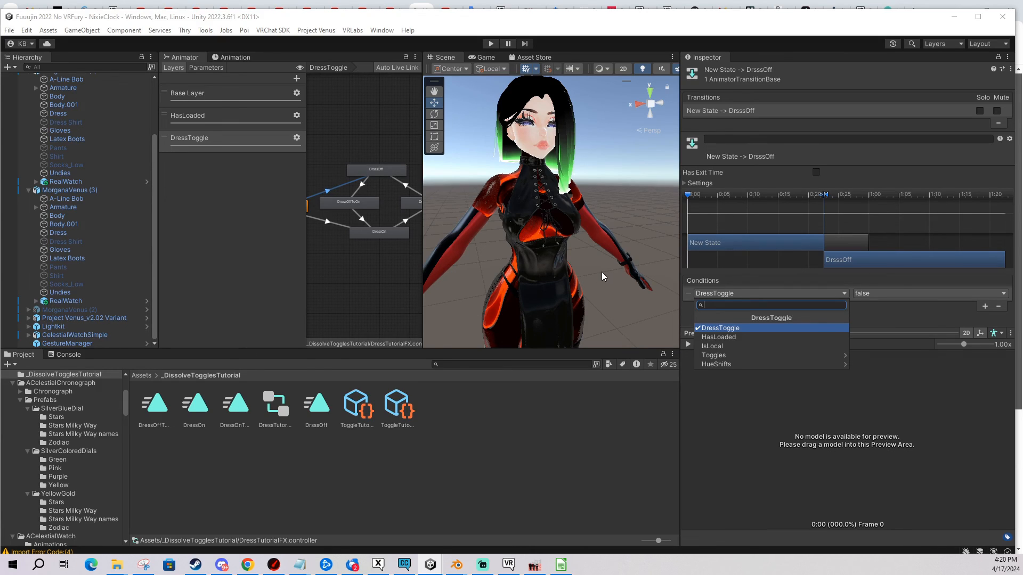
{"action": "mouse_move", "coordinate": [588, 255]}
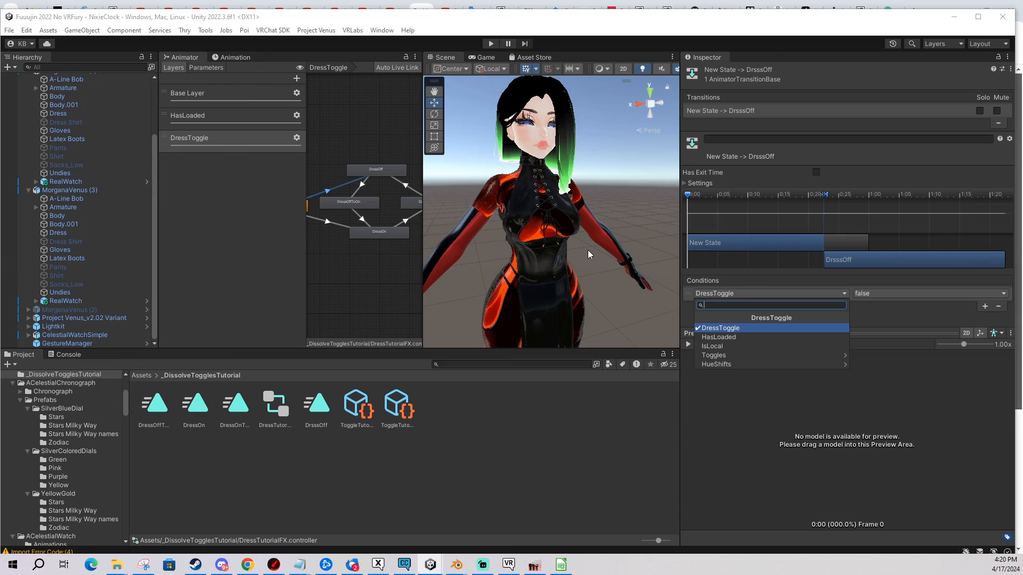
{"action": "mouse_move", "coordinate": [28, 442]}
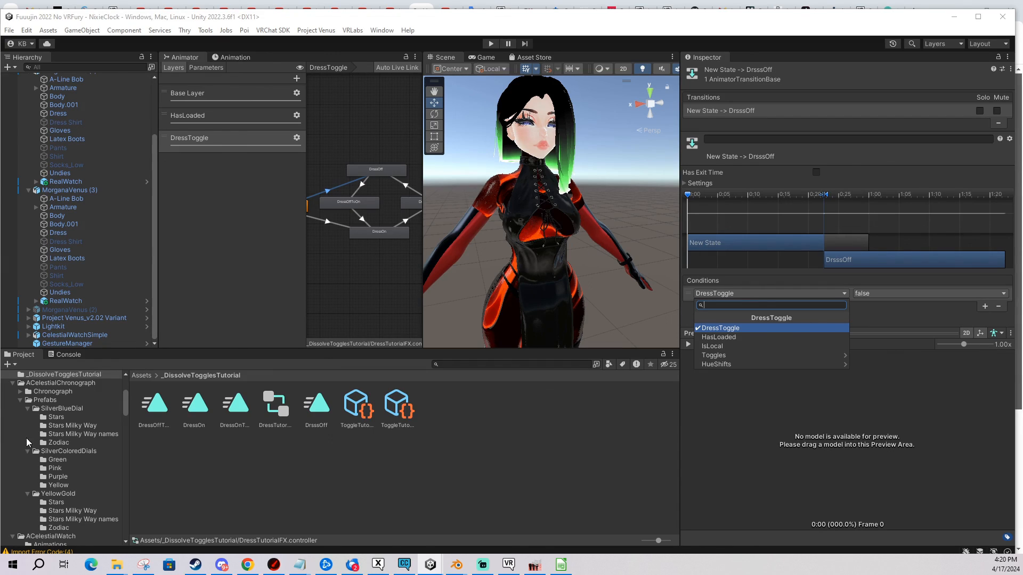